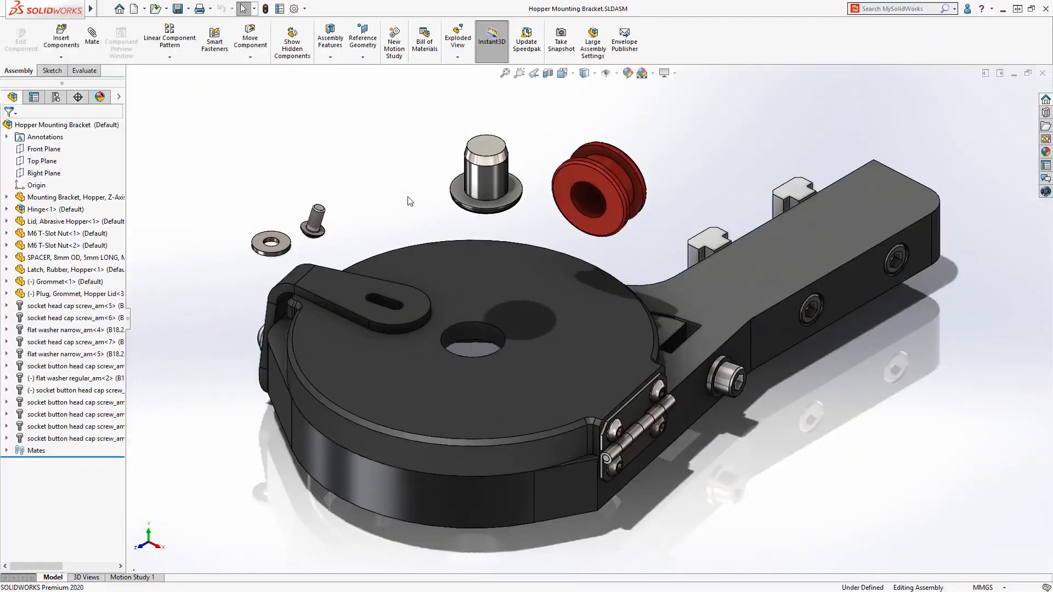
Step: Mate the grommet edge concentric to the lid's centre hole edge
left_click(601, 195)
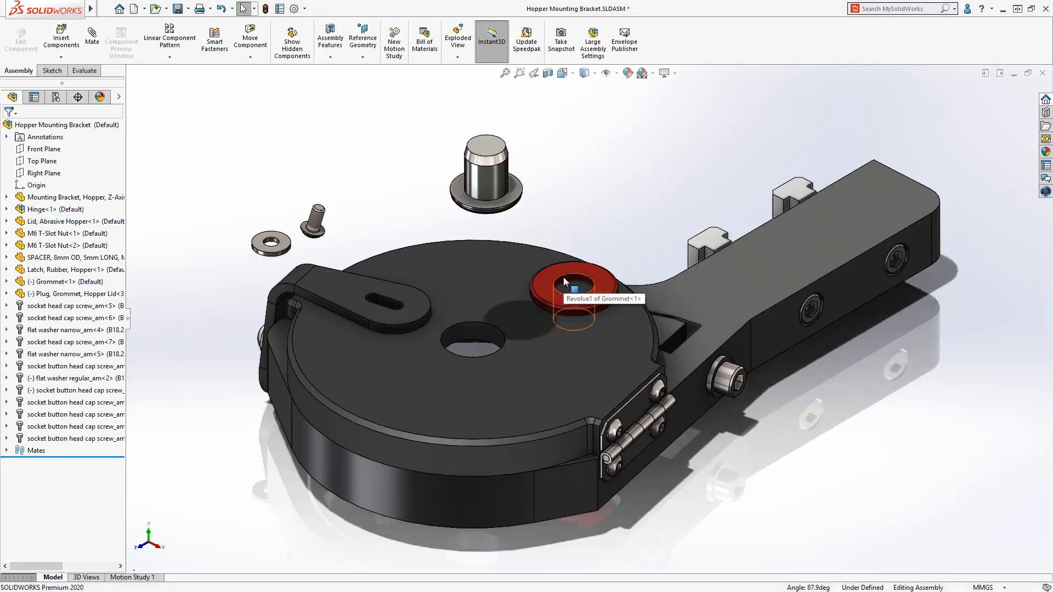
left_click(473, 346)
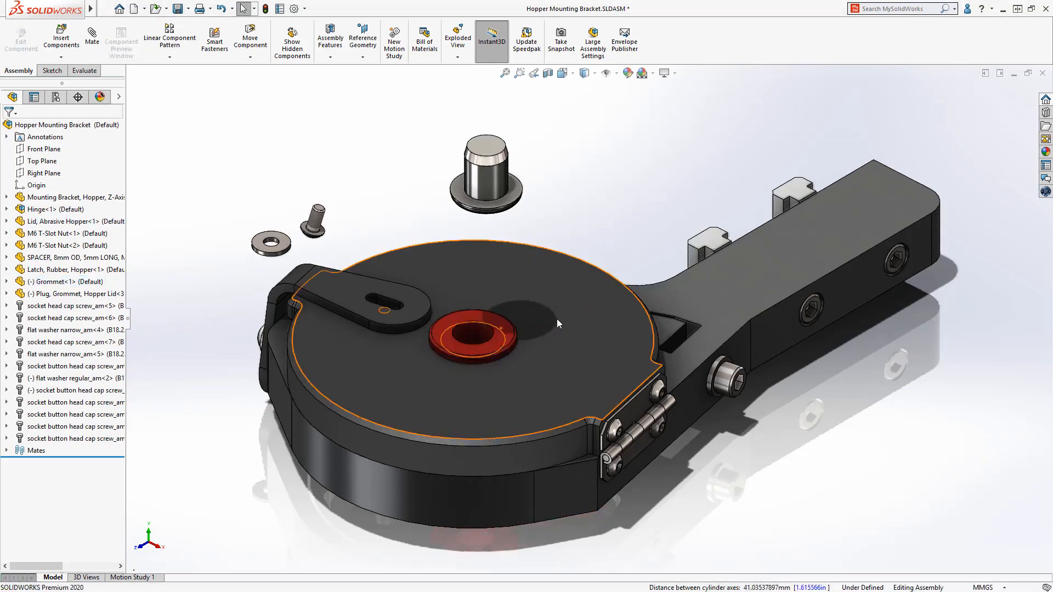
left_click(518, 72)
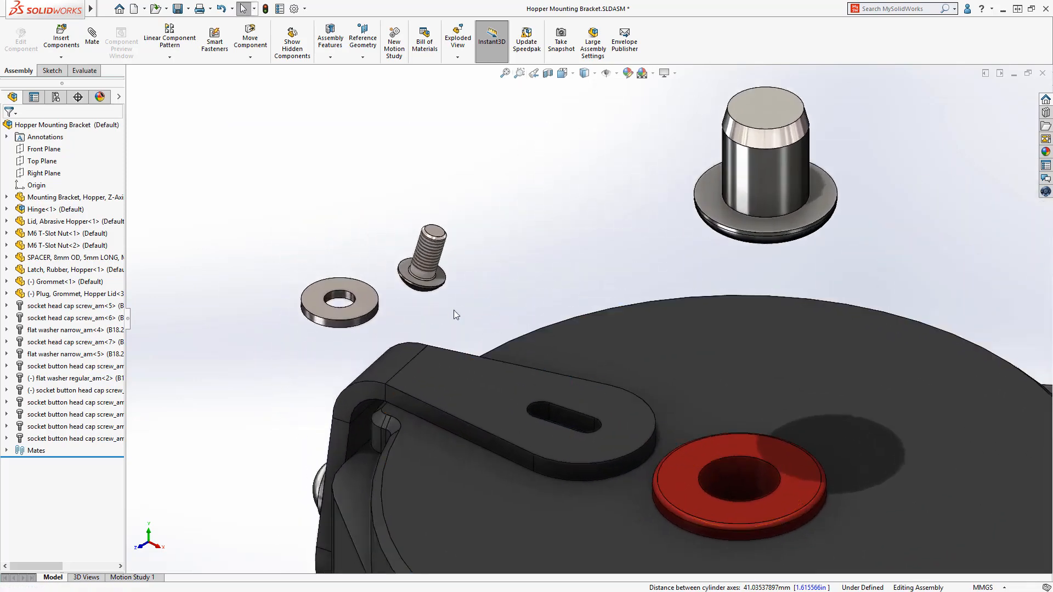
Step: Apply a Slot mate between the washer edge and the latch arm slot with its Slot Position set
left_click(344, 304)
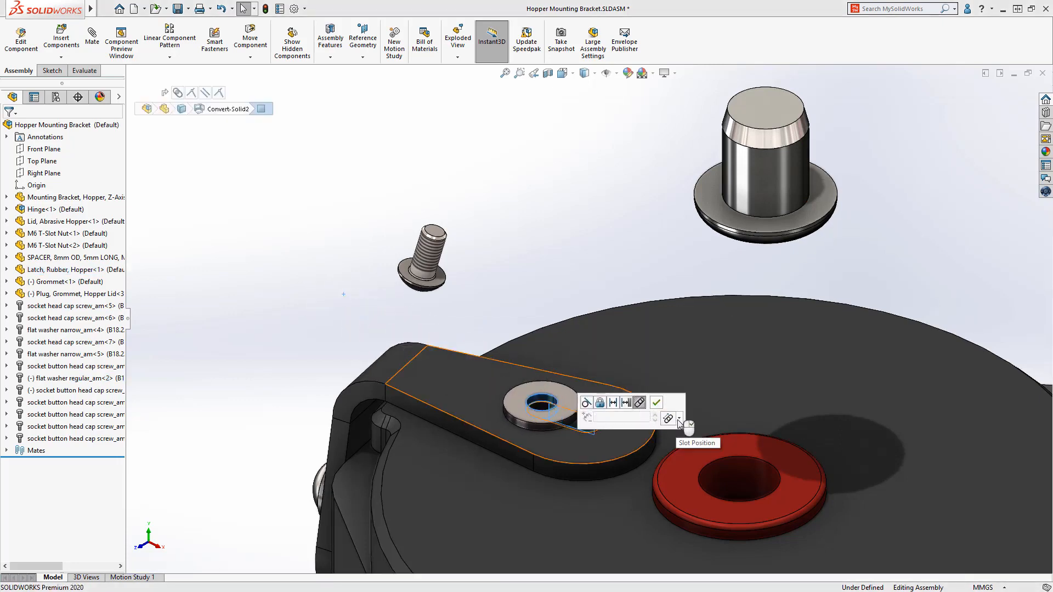
left_click(679, 418)
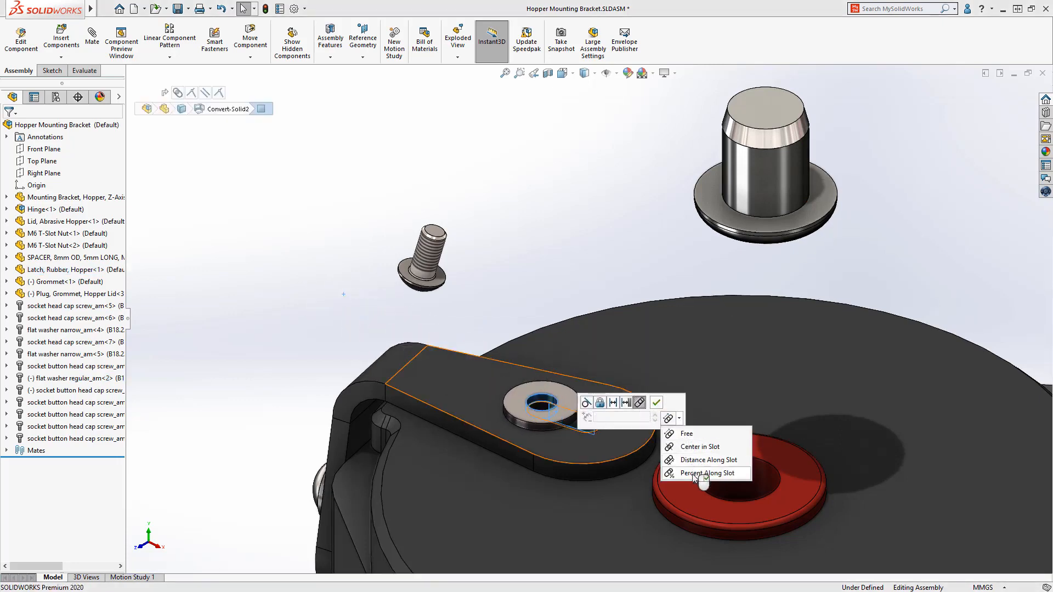
left_click(706, 473)
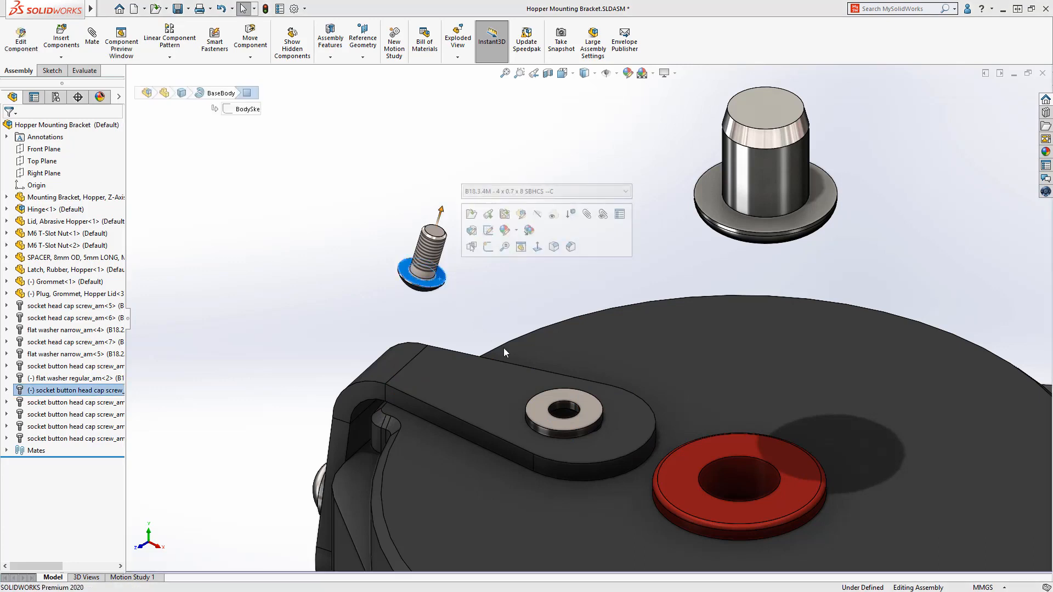
Step: Mate the screw concentric/coincident to the washer and flip alignment so its head rests on top
left_click(564, 416)
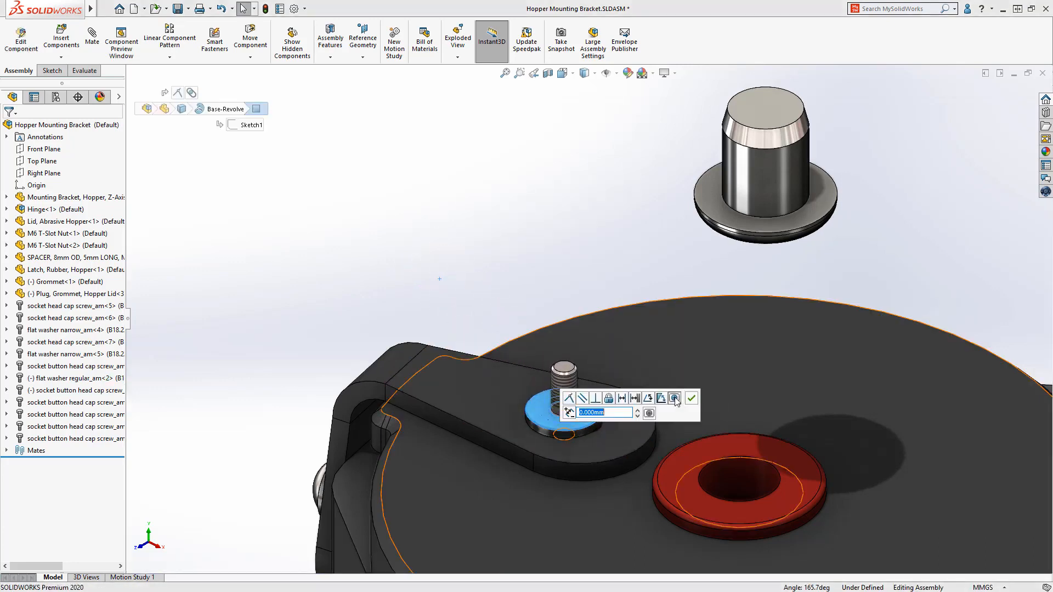
left_click(675, 398)
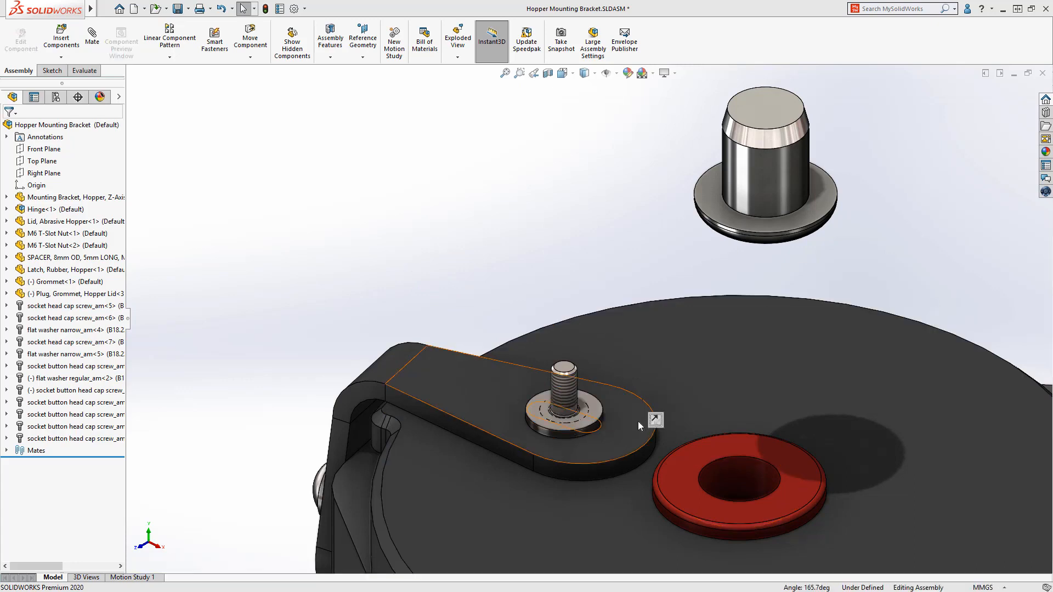
mouse_move(656, 419)
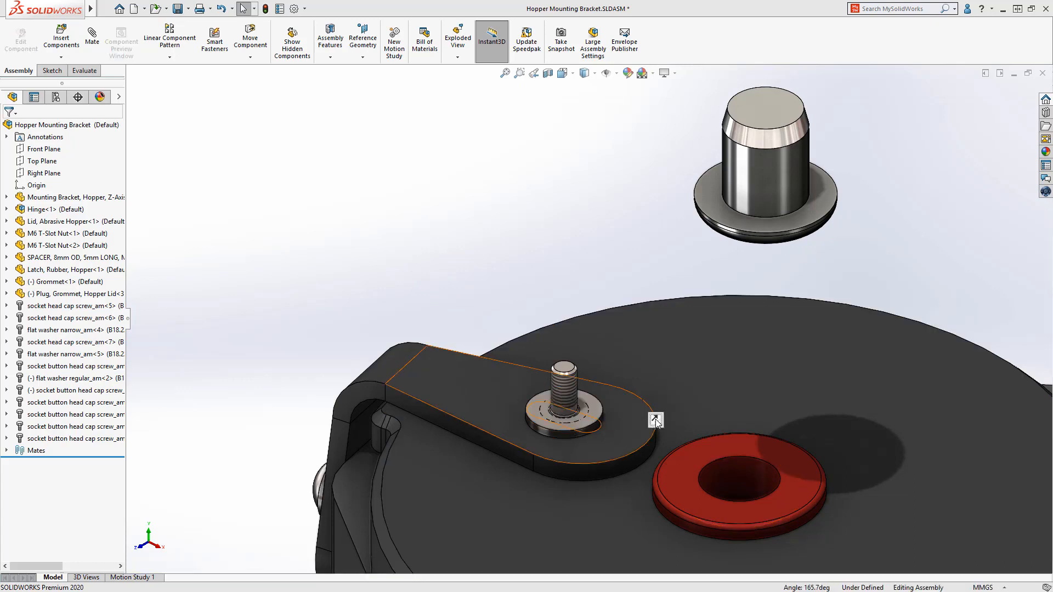
mouse_move(654, 420)
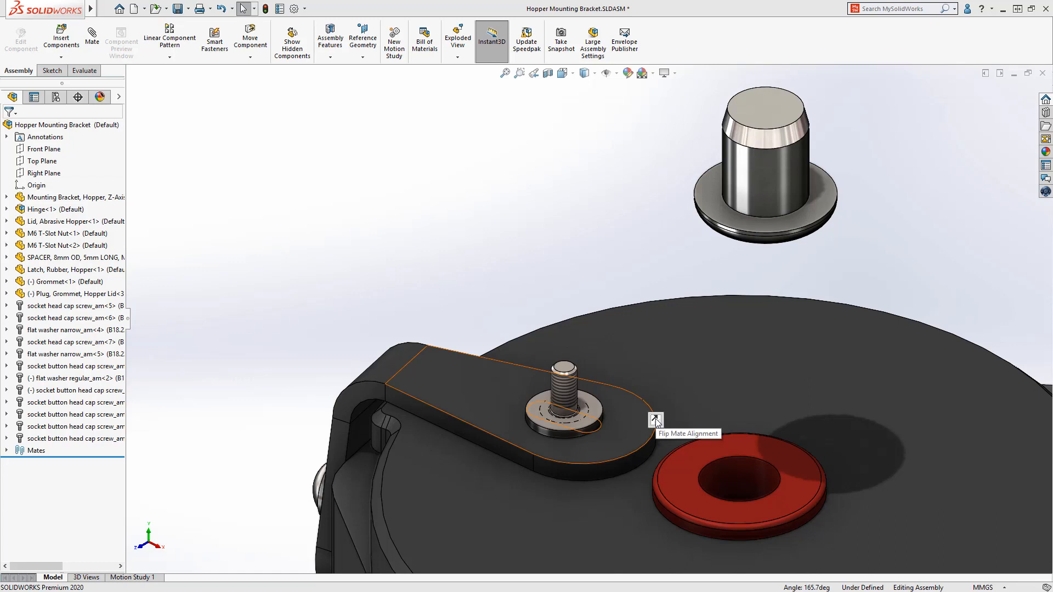
left_click(654, 420)
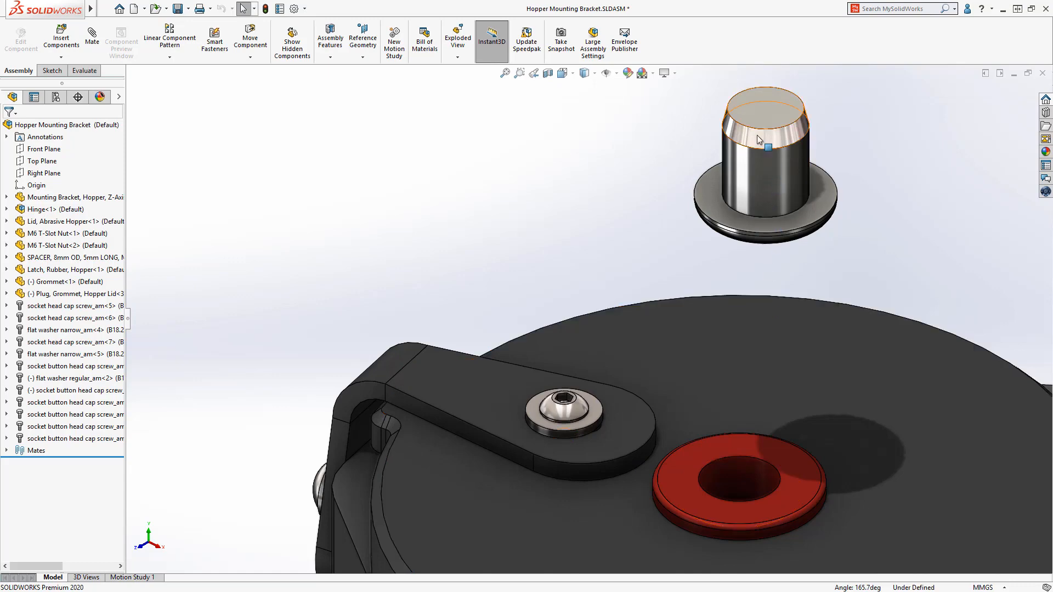
Step: Apply a Centered Width mate between the plug and grommet faces, then flip its alignment
left_click(738, 484)
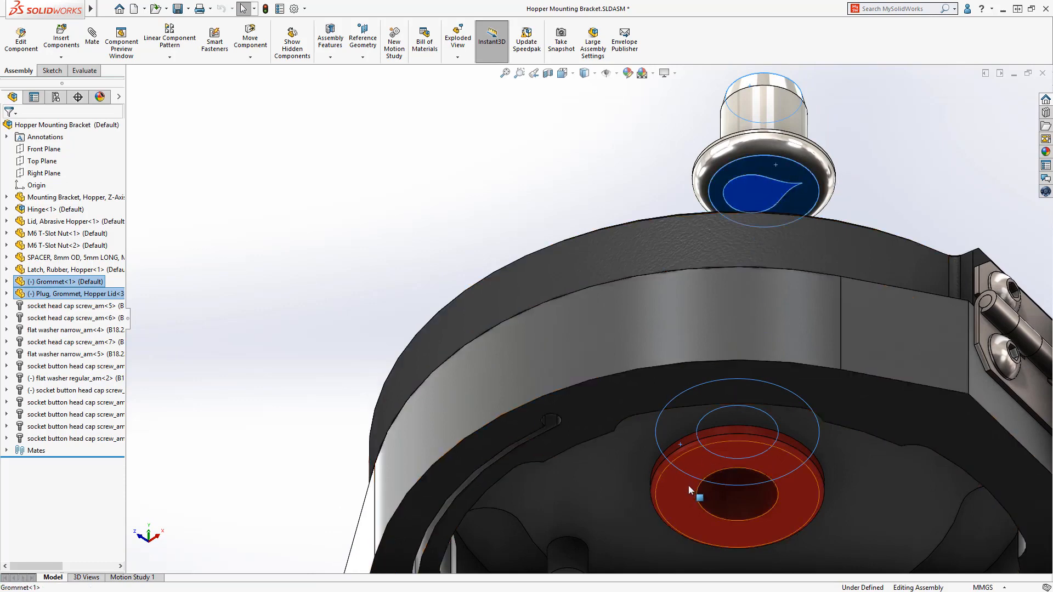
left_click(722, 491)
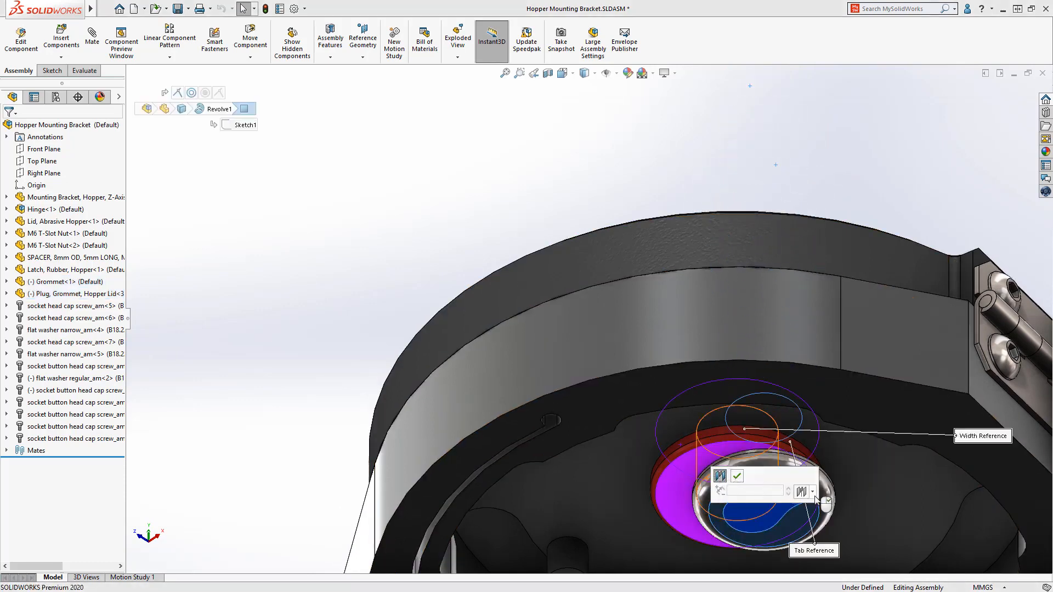
left_click(811, 491)
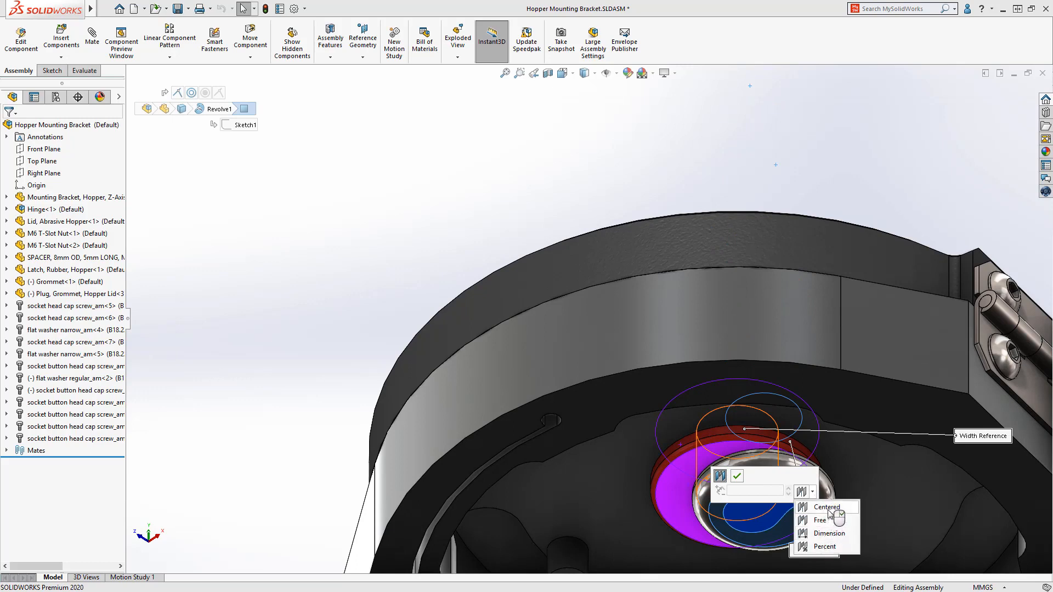
left_click(825, 506)
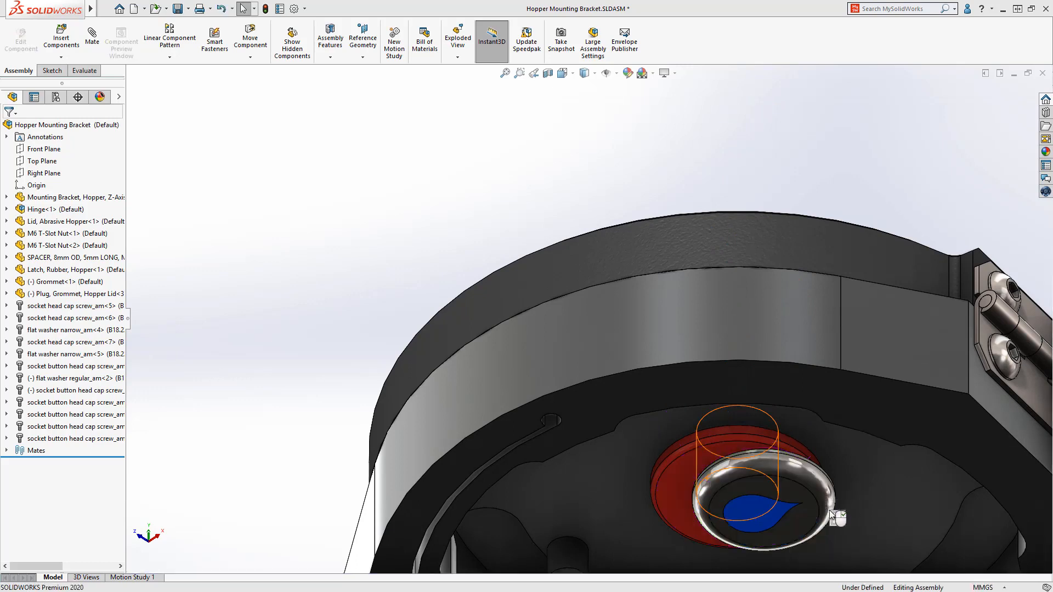
mouse_move(834, 518)
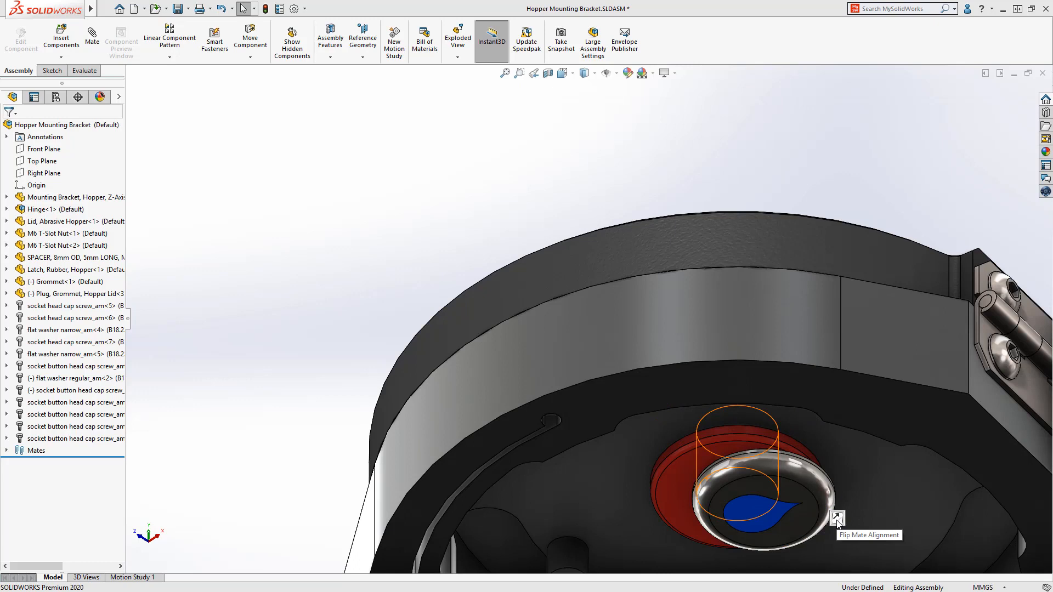
left_click(837, 520)
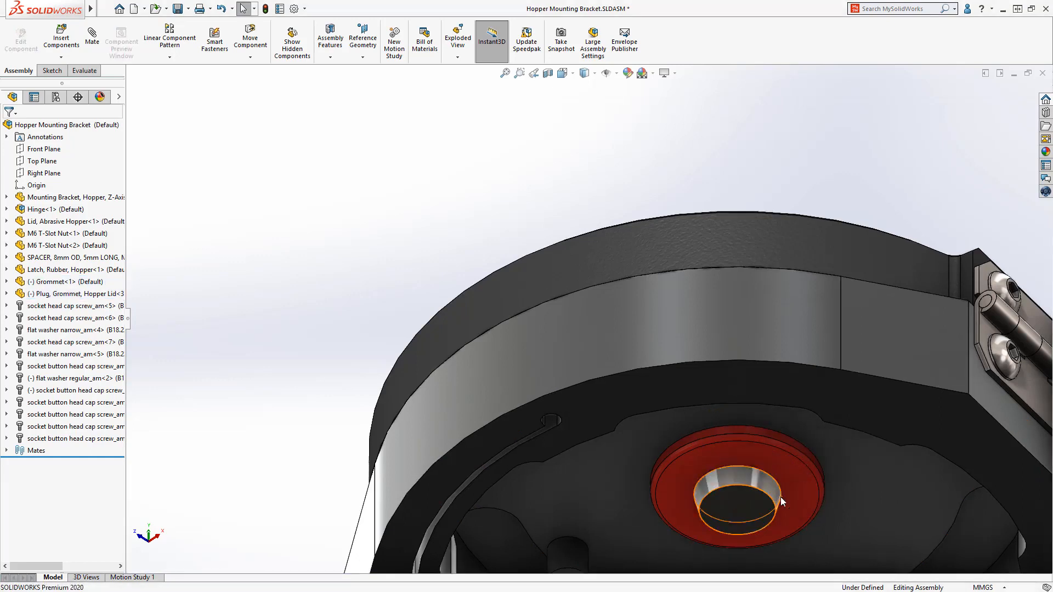
Step: Flip the alignment of the plug's Width1 mate and restore the previous overall view
left_click(738, 500)
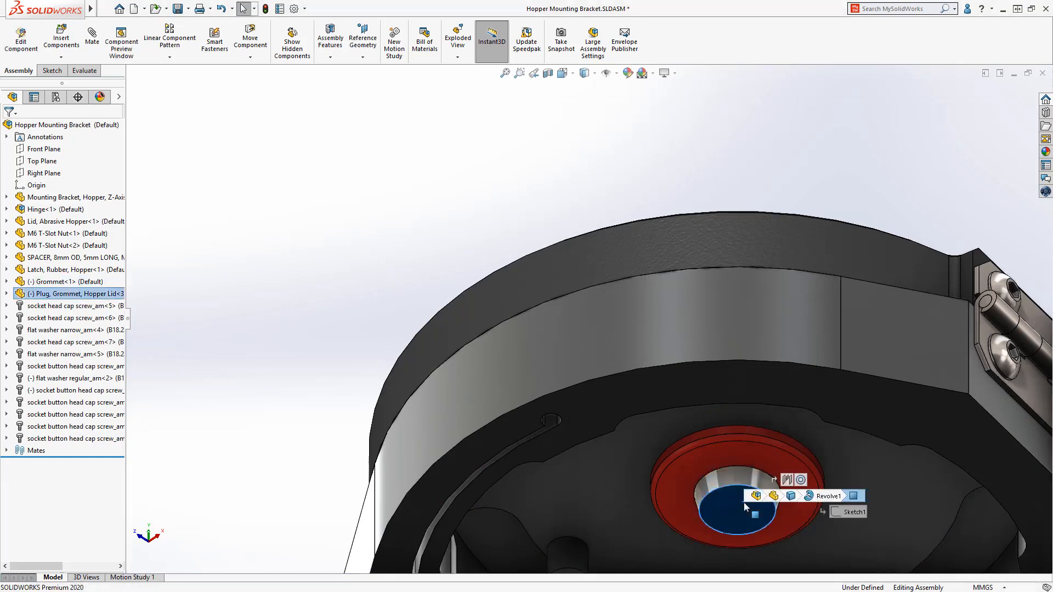
right_click(745, 507)
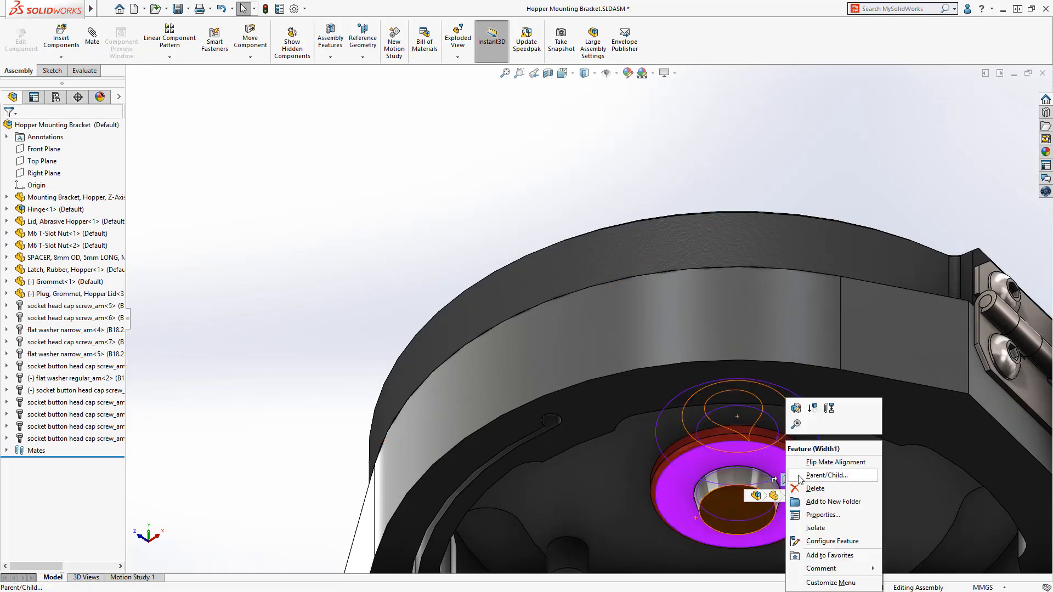
mouse_move(760, 467)
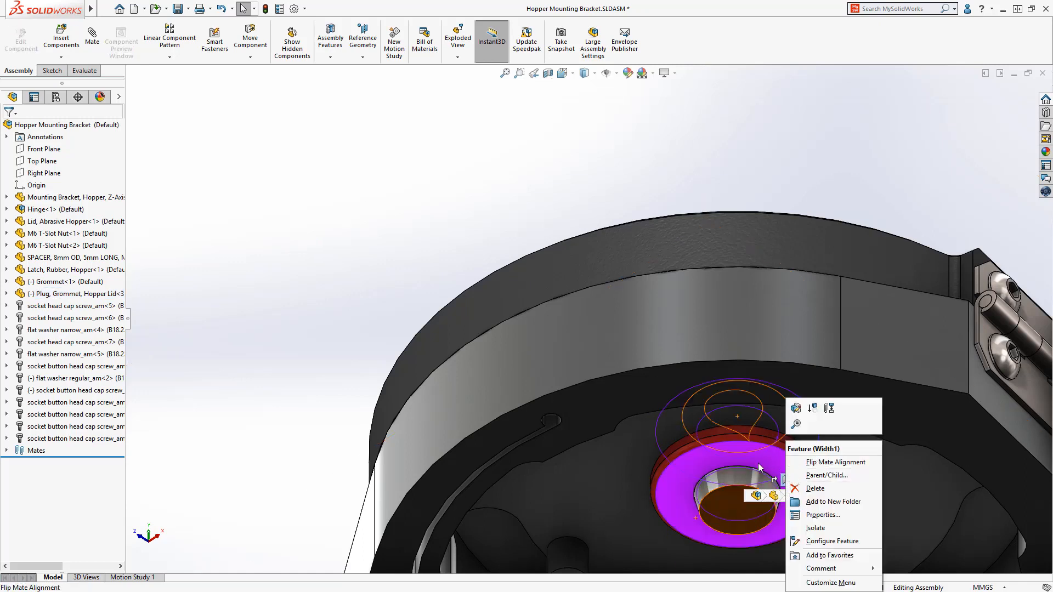
left_click(551, 108)
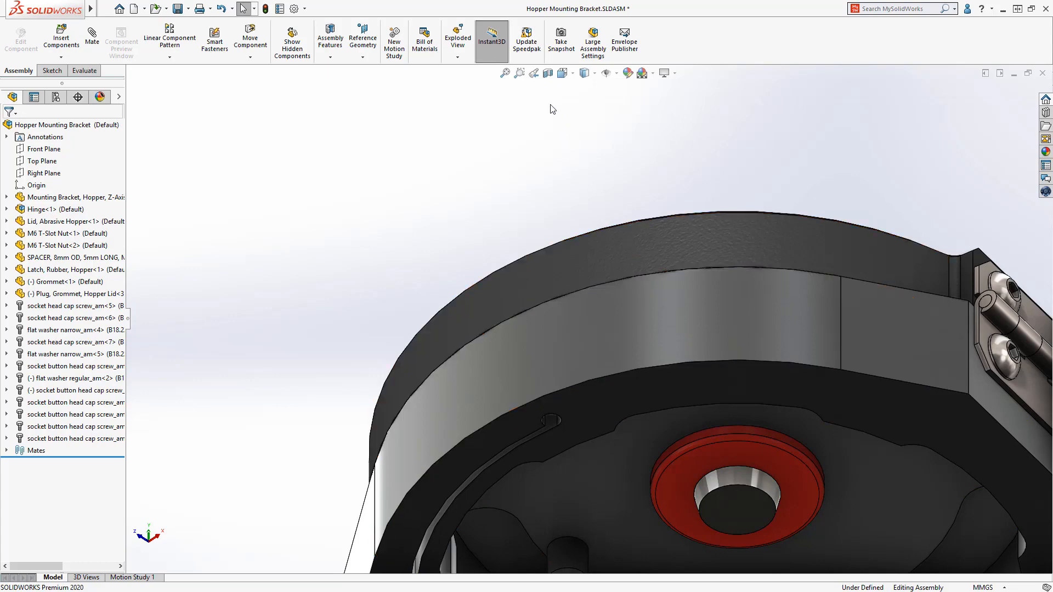
left_click(533, 73)
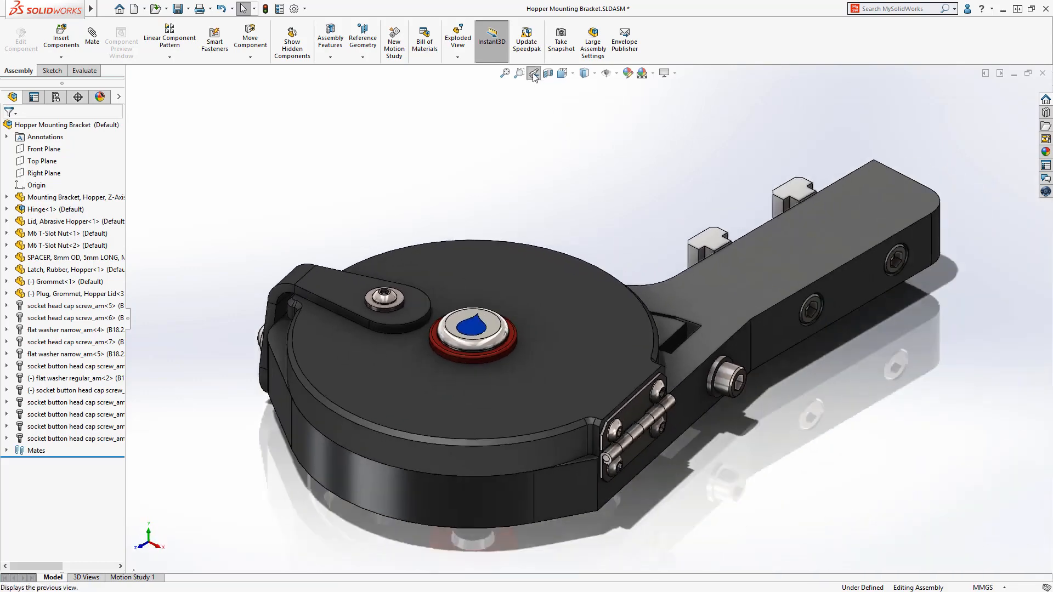
Step: Swing the lid open and add a lid-to-bracket Angle mate limited to 0° min and 90° max
left_click(54, 209)
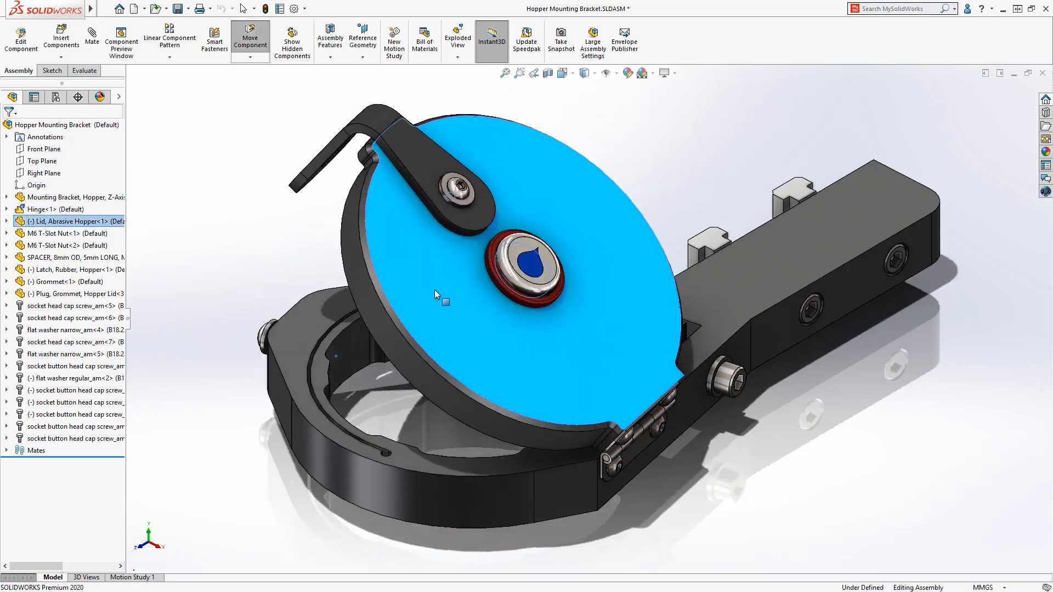
left_click(437, 295)
type("0")
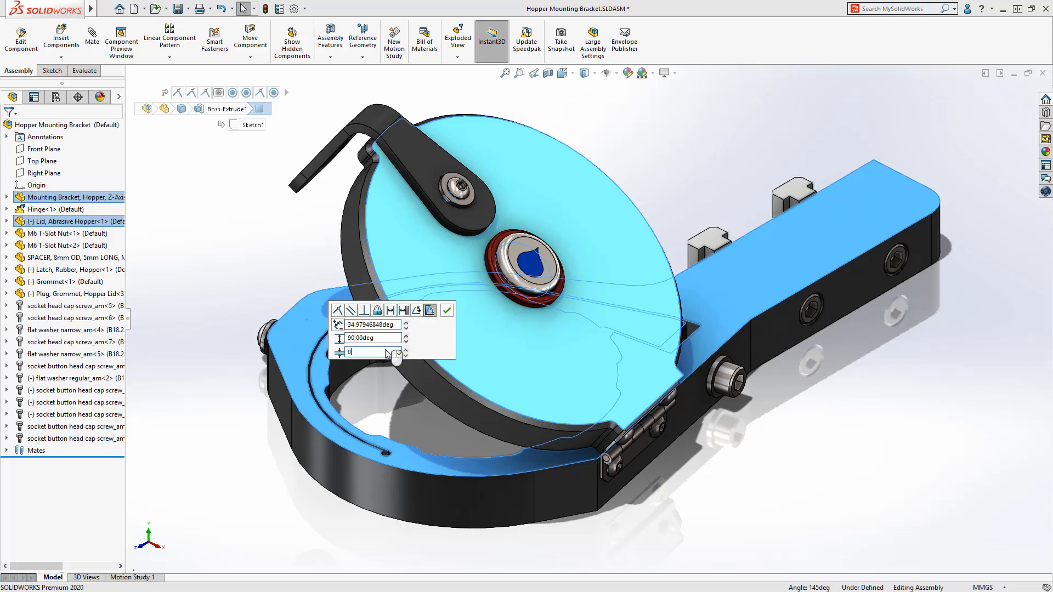
left_click(446, 309)
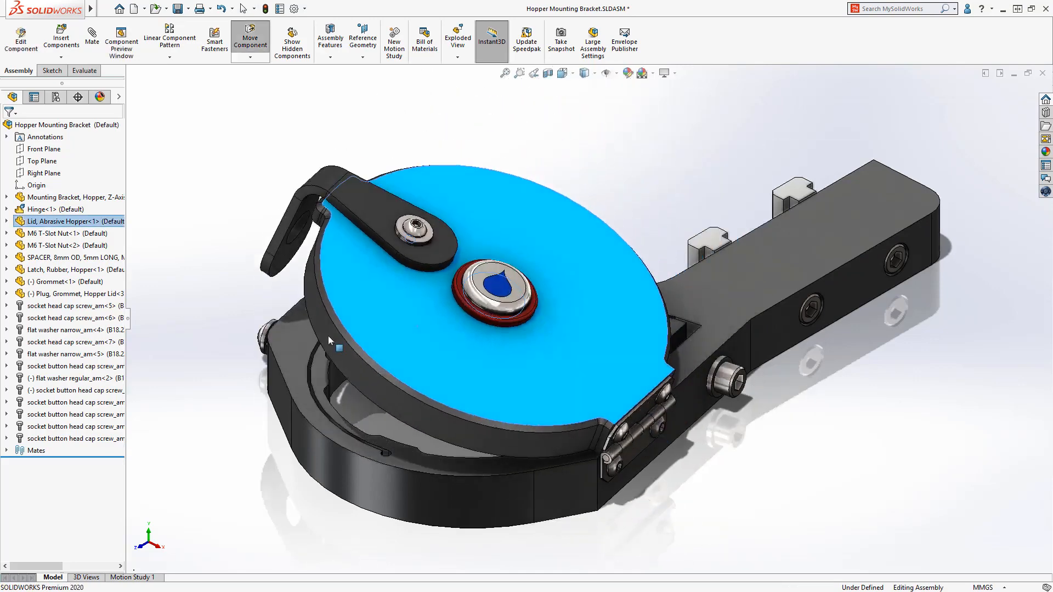
left_click(266, 454)
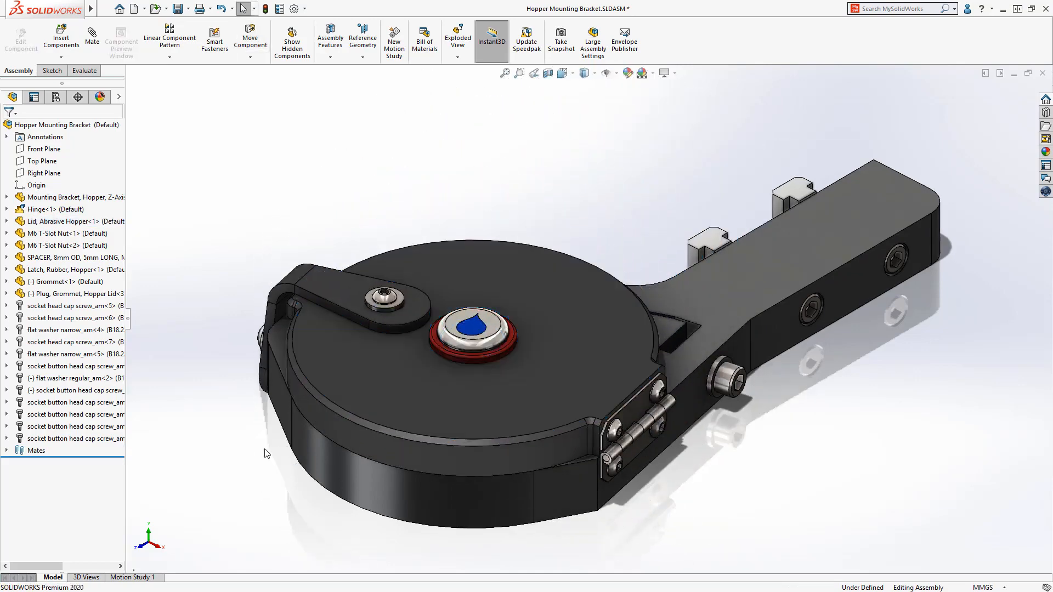